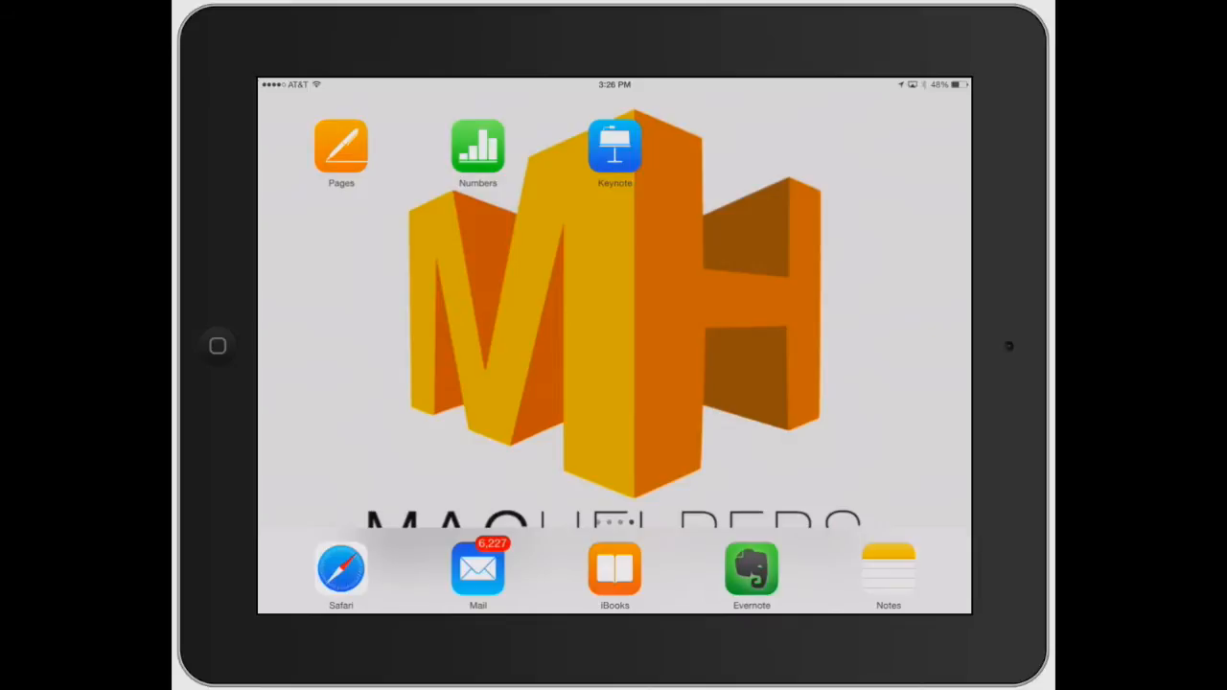
- Launch Numbers from the home screen to reach the 'Test for video' spreadsheet
{"action": "left_click", "coordinate": [477, 149]}
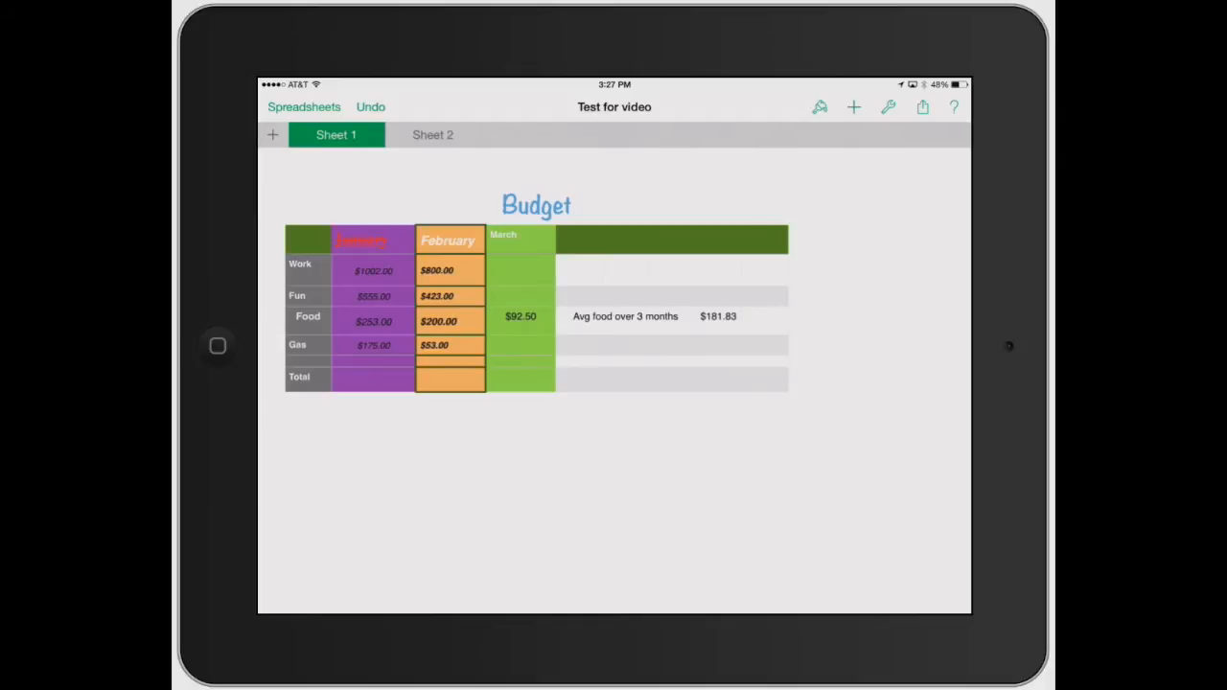
- Select the Budget table and drag its corner handle until the rows sit taller
{"action": "left_click", "coordinate": [671, 272]}
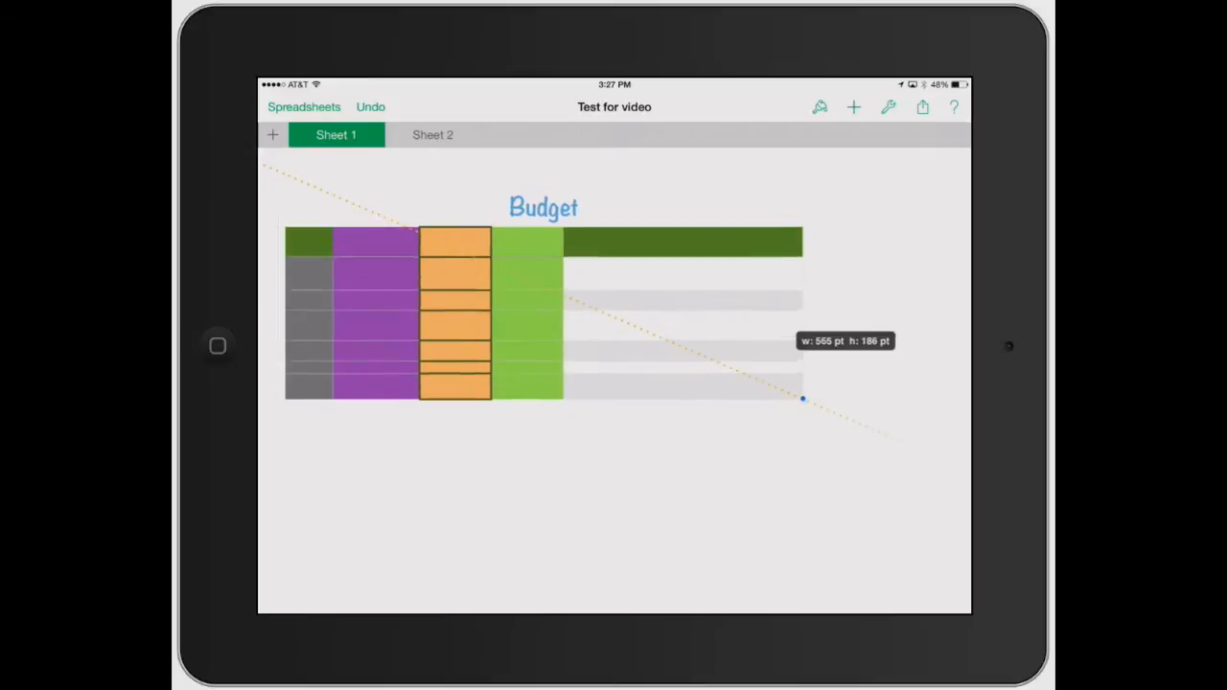
{"action": "left_click_drag", "start_coordinate": [803, 399], "coordinate": [740, 403]}
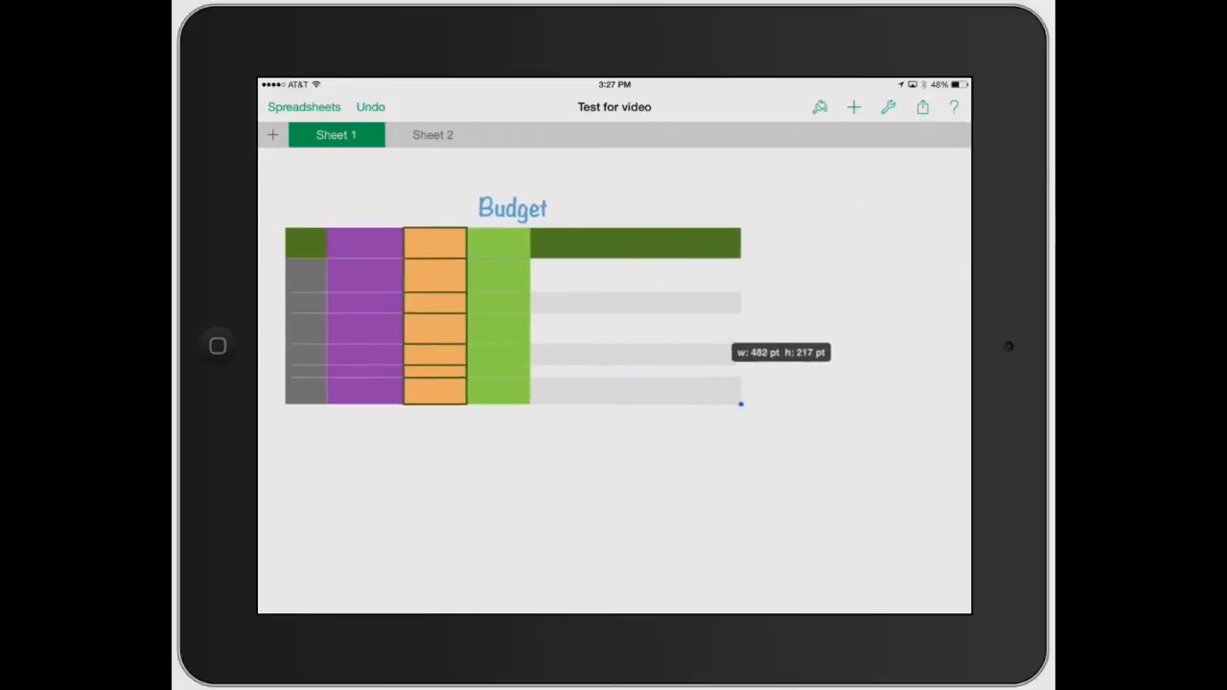
{"action": "left_click_drag", "start_coordinate": [740, 402], "coordinate": [786, 449]}
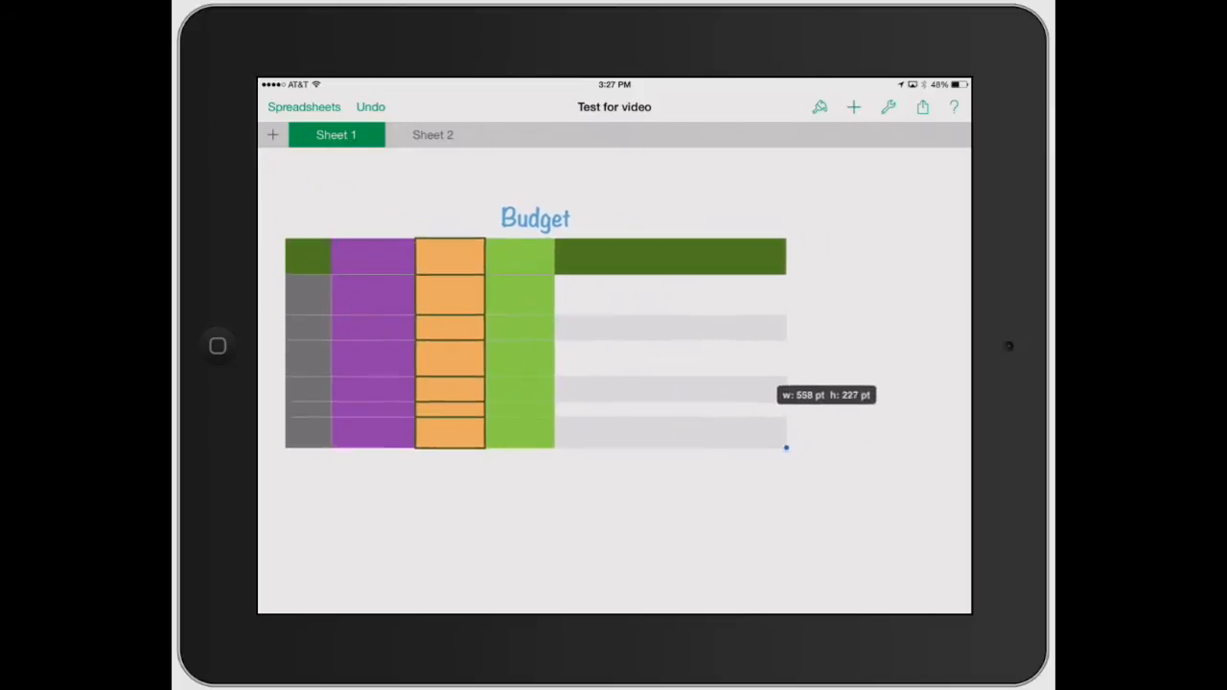
{"action": "left_click_drag", "start_coordinate": [786, 449], "coordinate": [765, 382]}
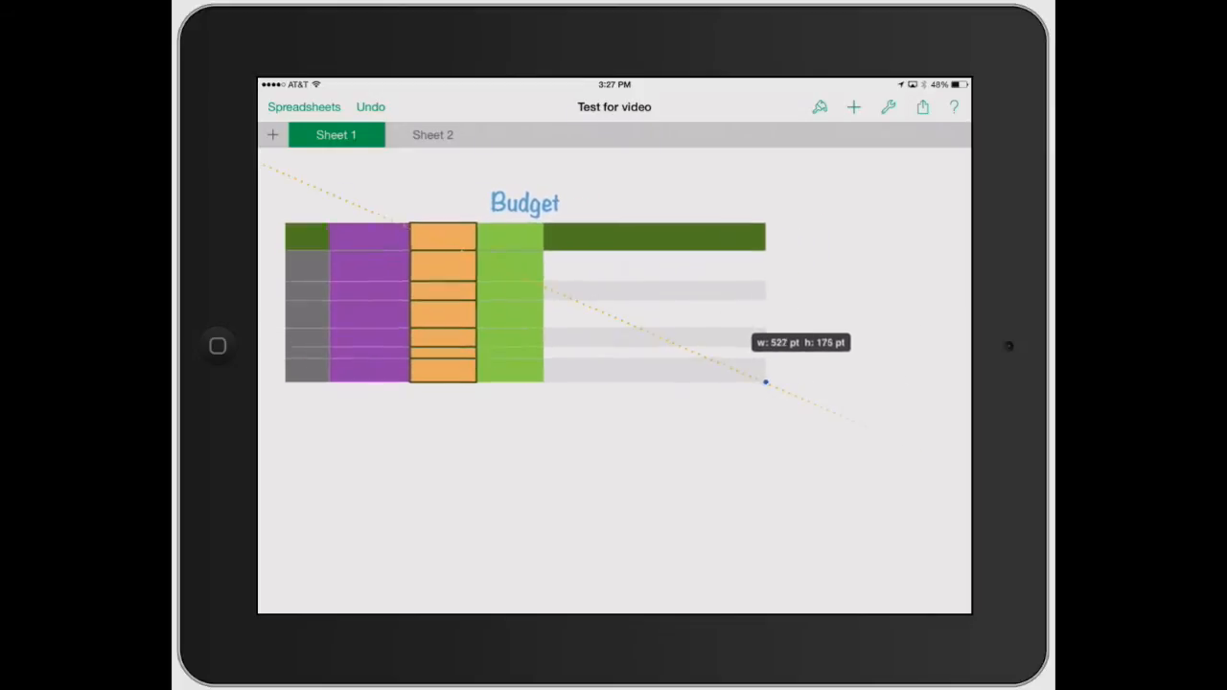
{"action": "left_click_drag", "start_coordinate": [765, 381], "coordinate": [627, 305]}
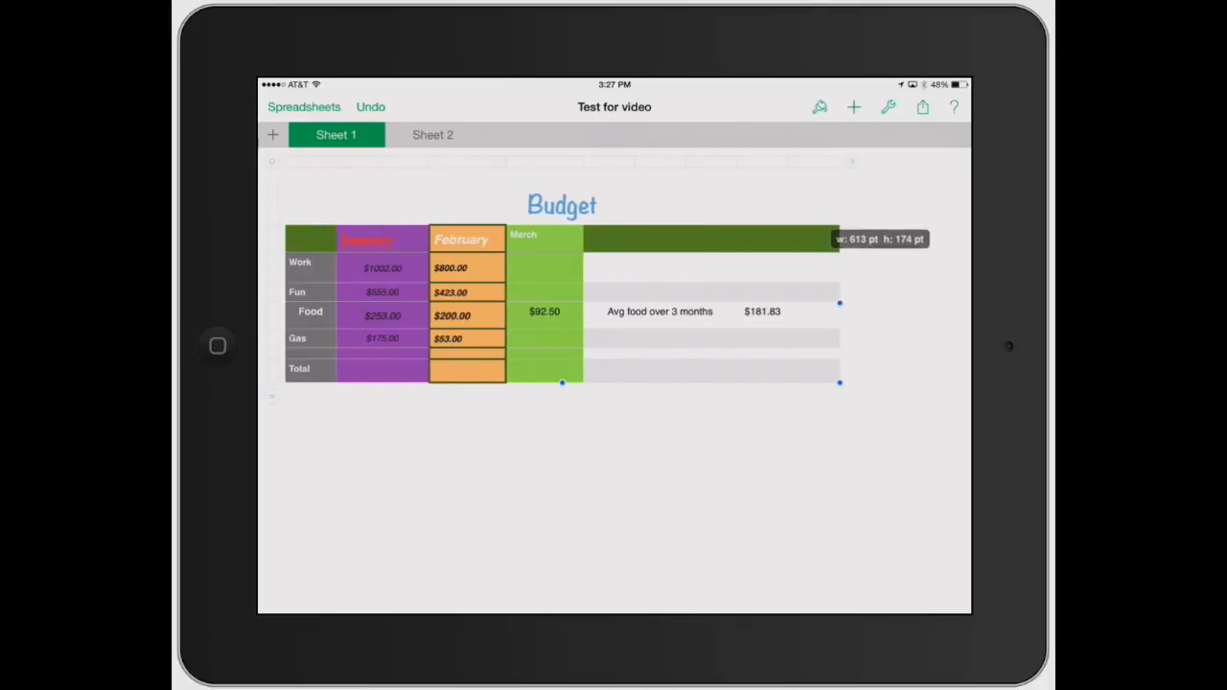
{"action": "left_click_drag", "start_coordinate": [564, 384], "coordinate": [563, 440]}
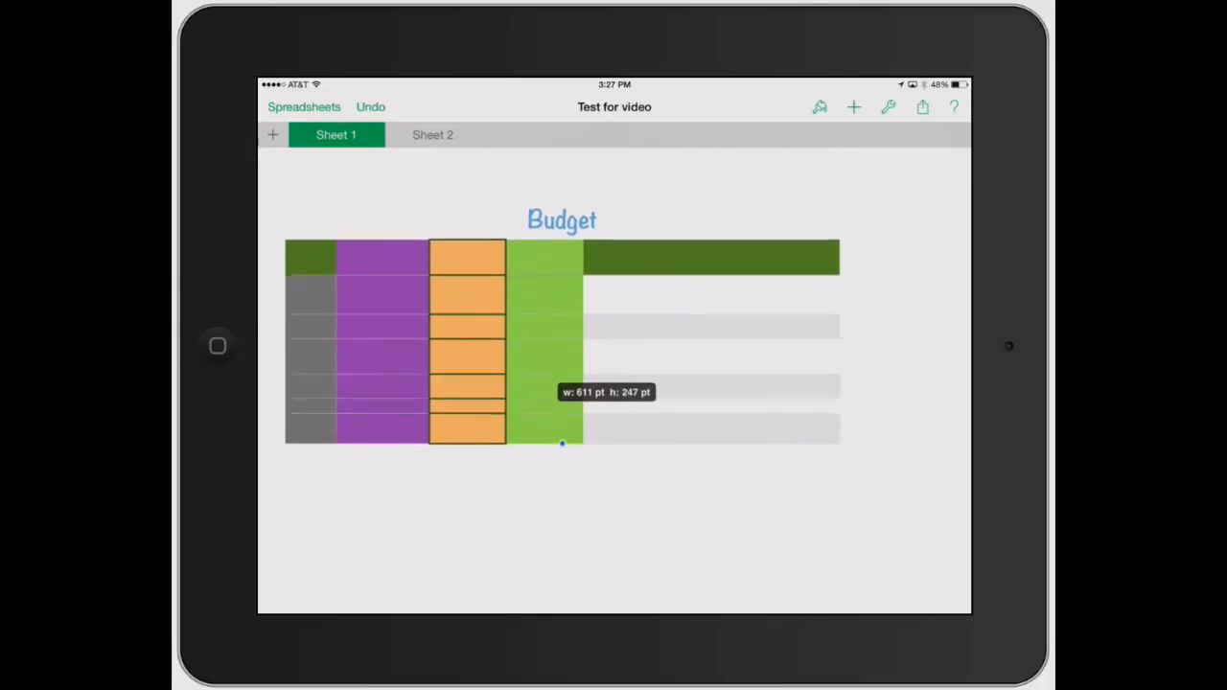
{"action": "left_click_drag", "start_coordinate": [561, 443], "coordinate": [780, 433]}
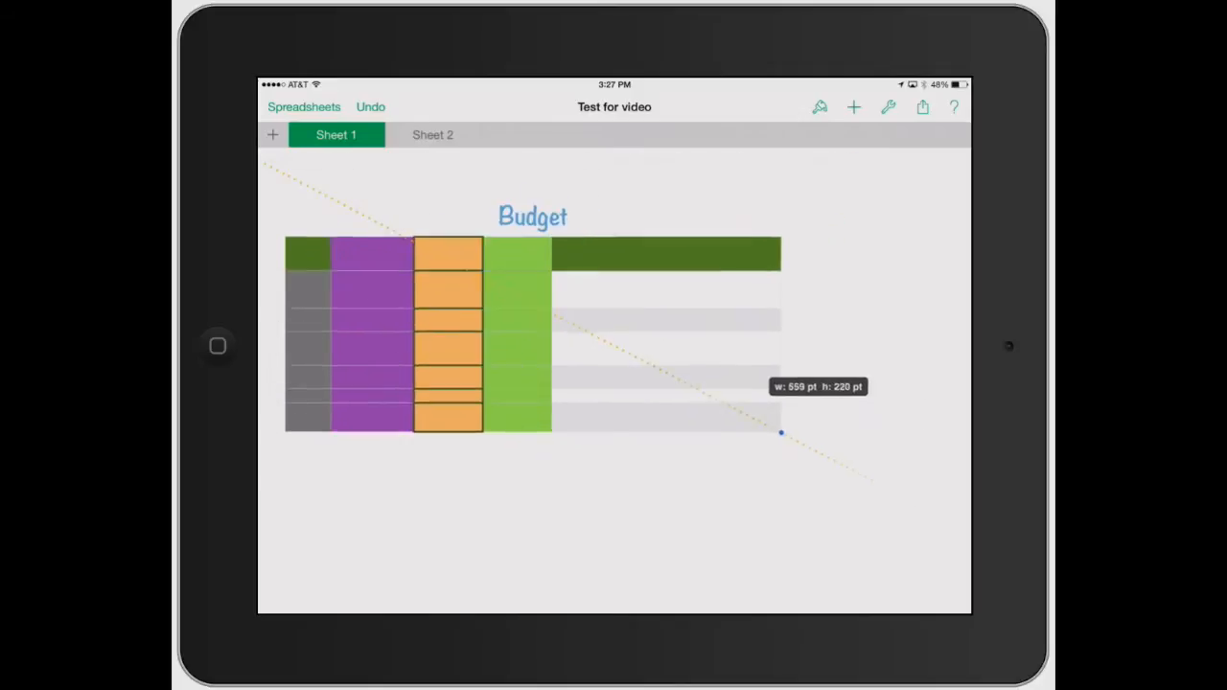
{"action": "left_click_drag", "start_coordinate": [780, 433], "coordinate": [761, 424]}
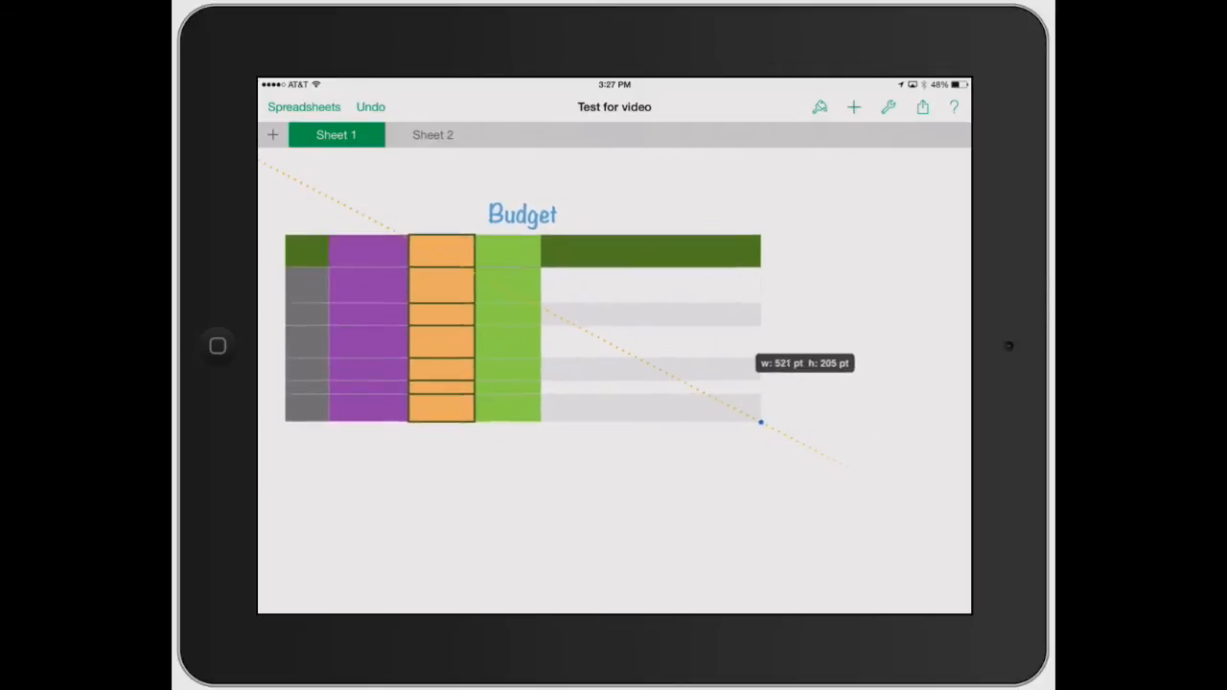
{"action": "left_click_drag", "start_coordinate": [759, 424], "coordinate": [782, 434]}
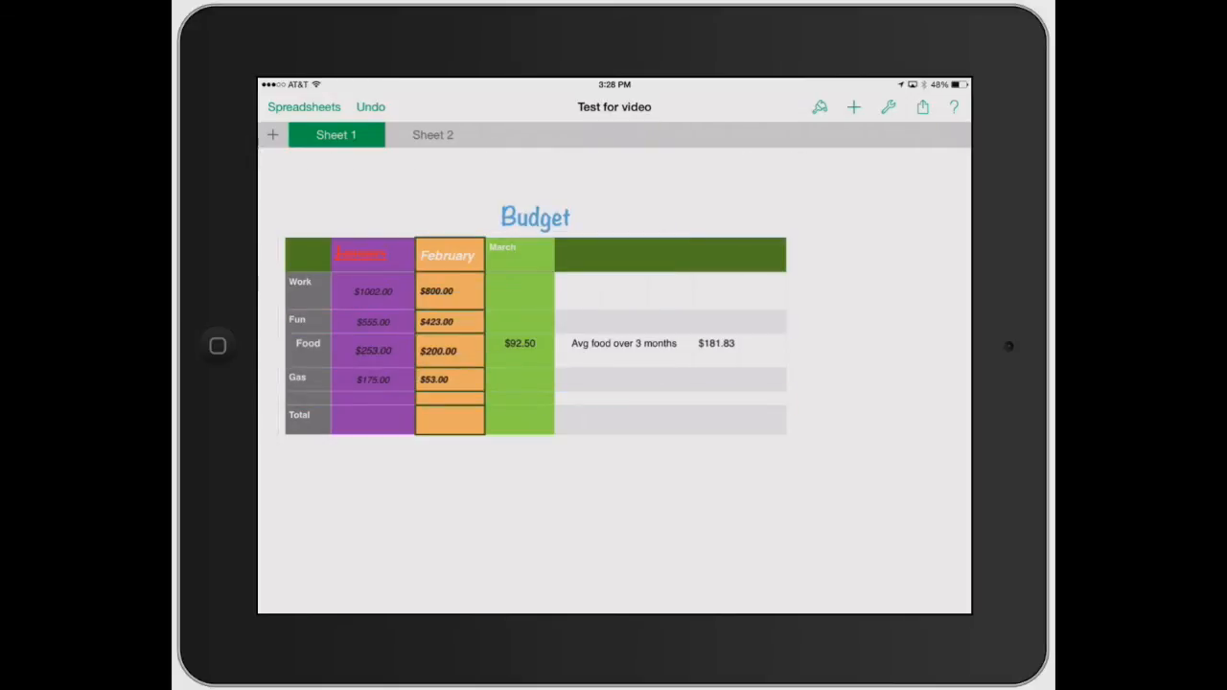
- Drag the Gas row up the Budget table so it sits above Fun and Food
{"action": "left_click", "coordinate": [372, 291]}
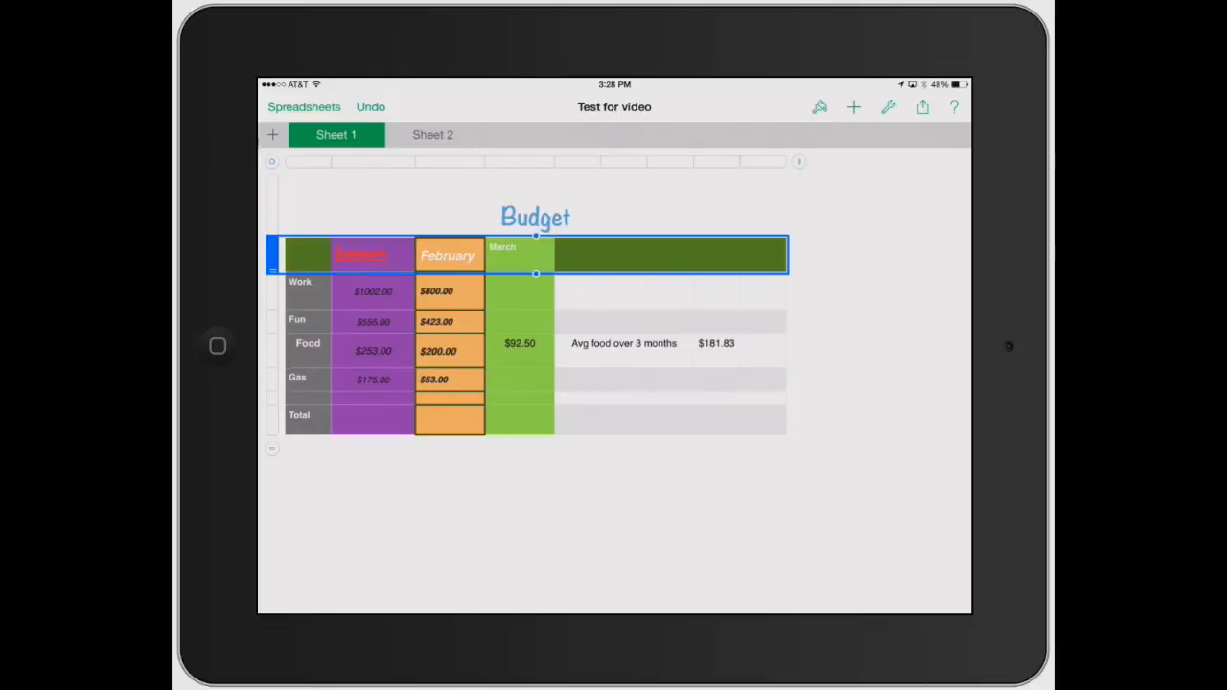
{"action": "left_click_drag", "start_coordinate": [535, 272], "coordinate": [535, 393]}
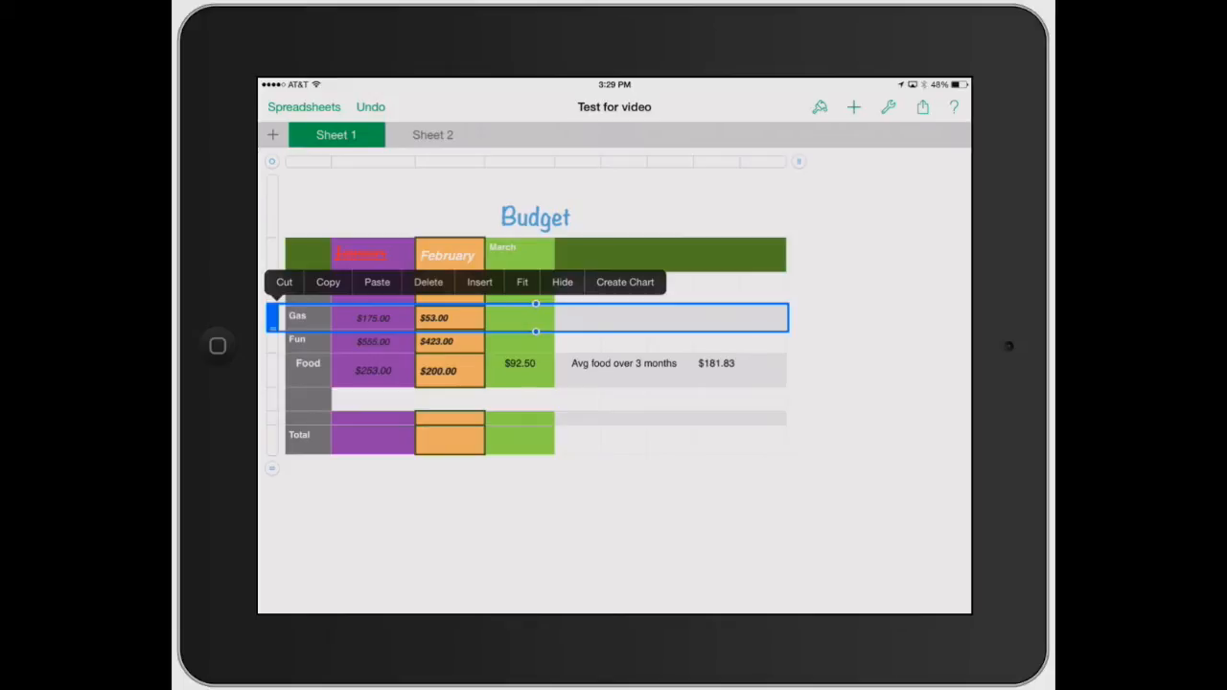
- Insert an empty row and select the empty row just above Total
{"action": "left_click", "coordinate": [479, 282]}
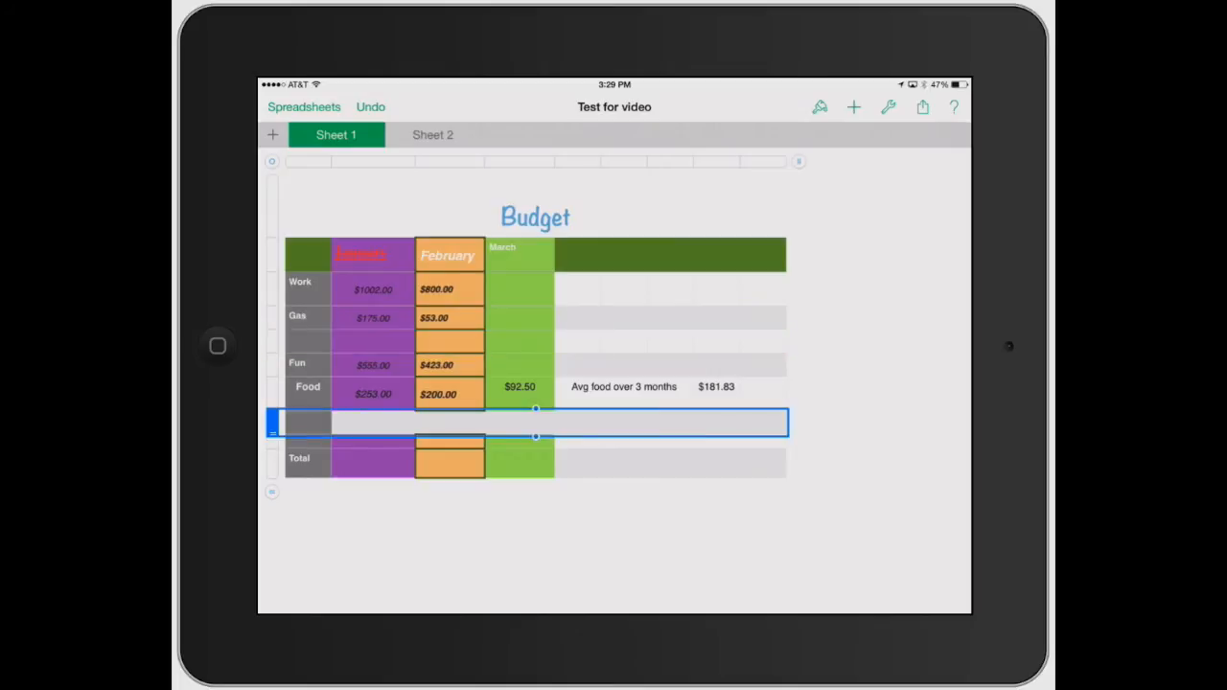
{"action": "left_click", "coordinate": [272, 422]}
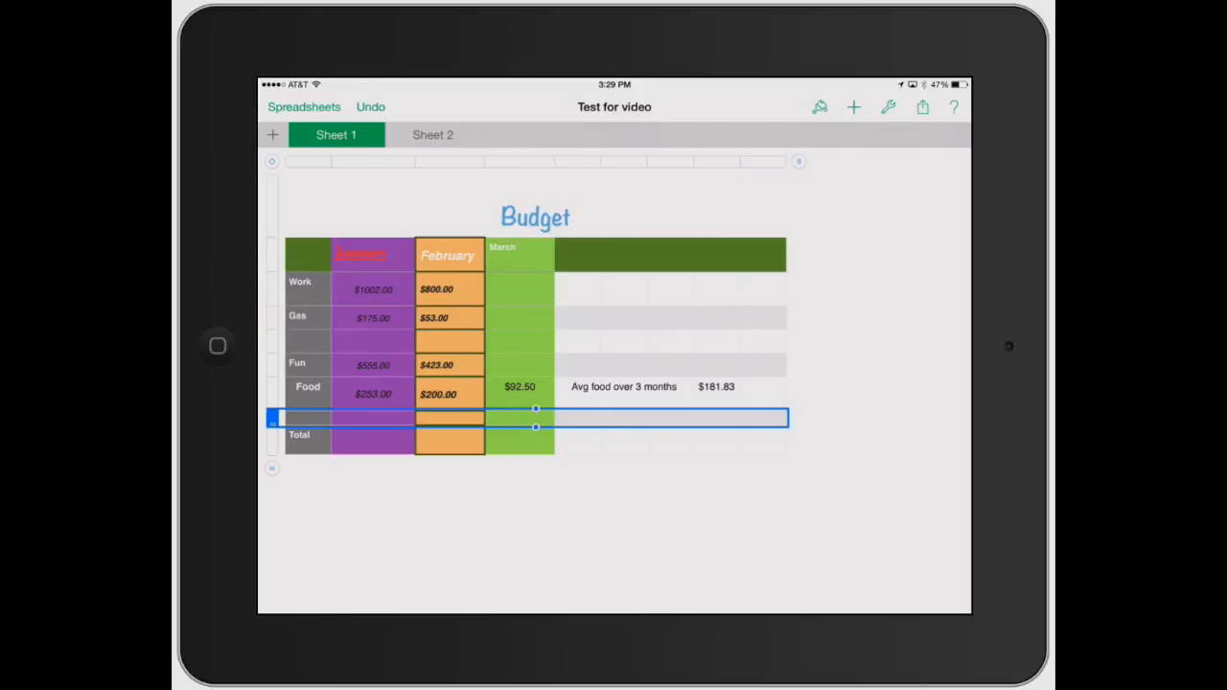
{"action": "left_click", "coordinate": [272, 418]}
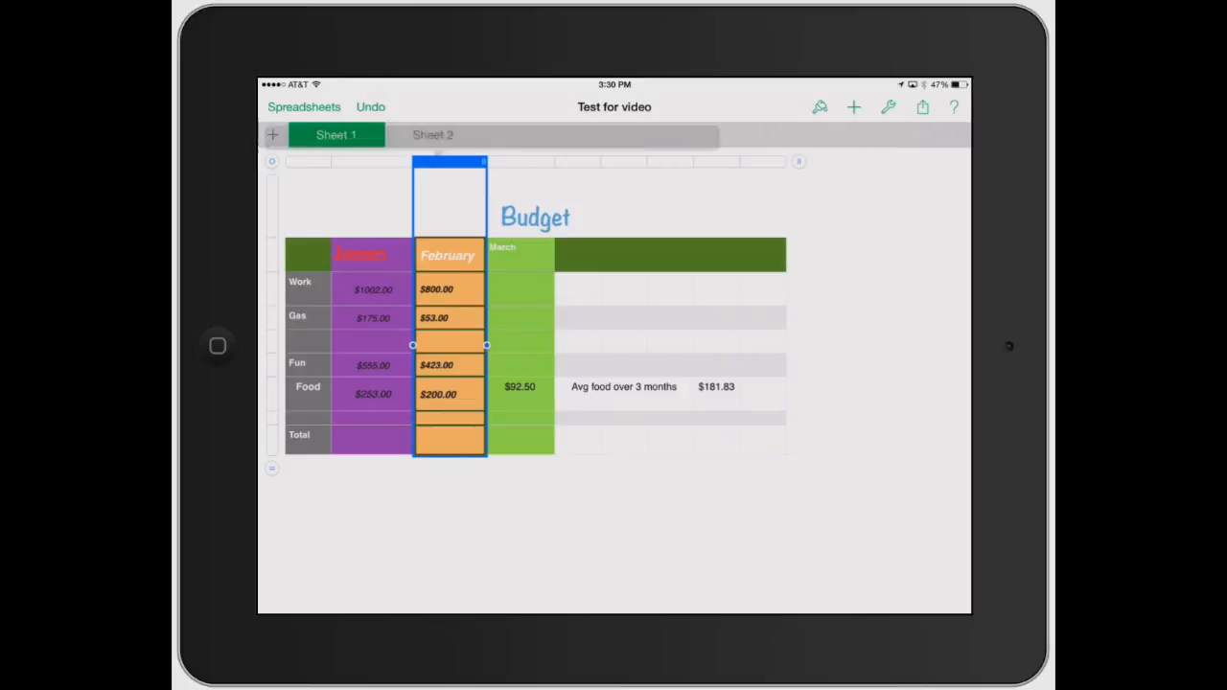
- Sort the Budget rows ascending by the February column
{"action": "left_click", "coordinate": [449, 161]}
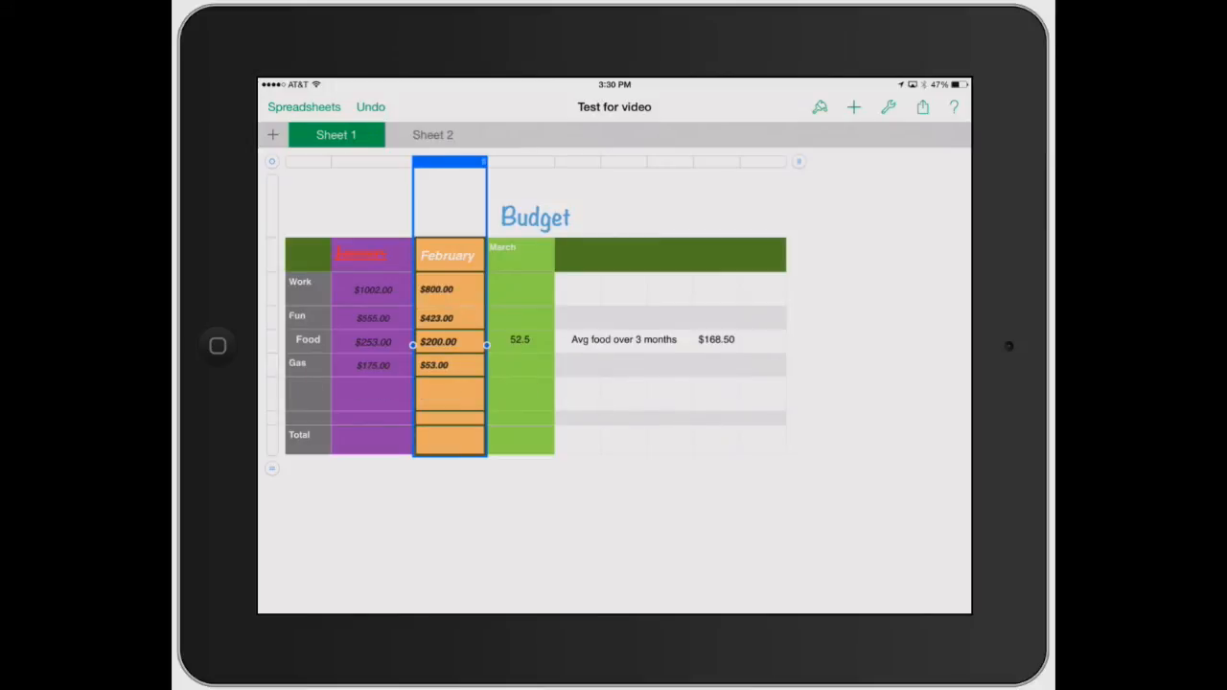
{"action": "left_click", "coordinate": [448, 177]}
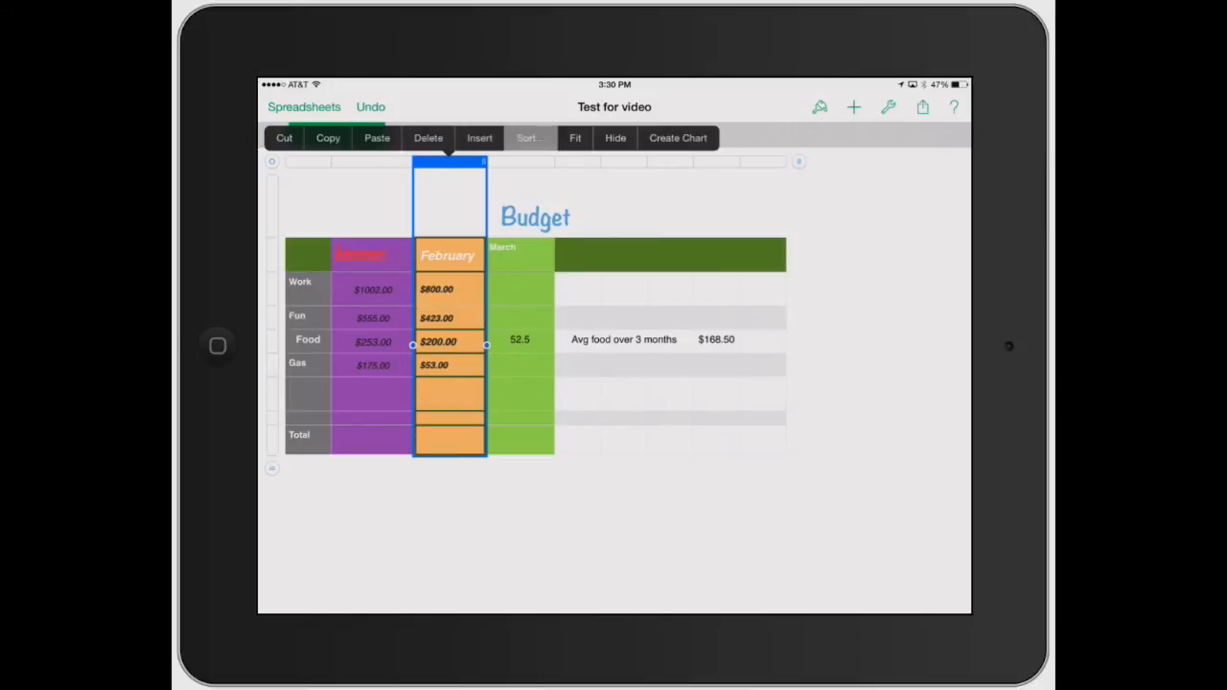
{"action": "left_click", "coordinate": [530, 138]}
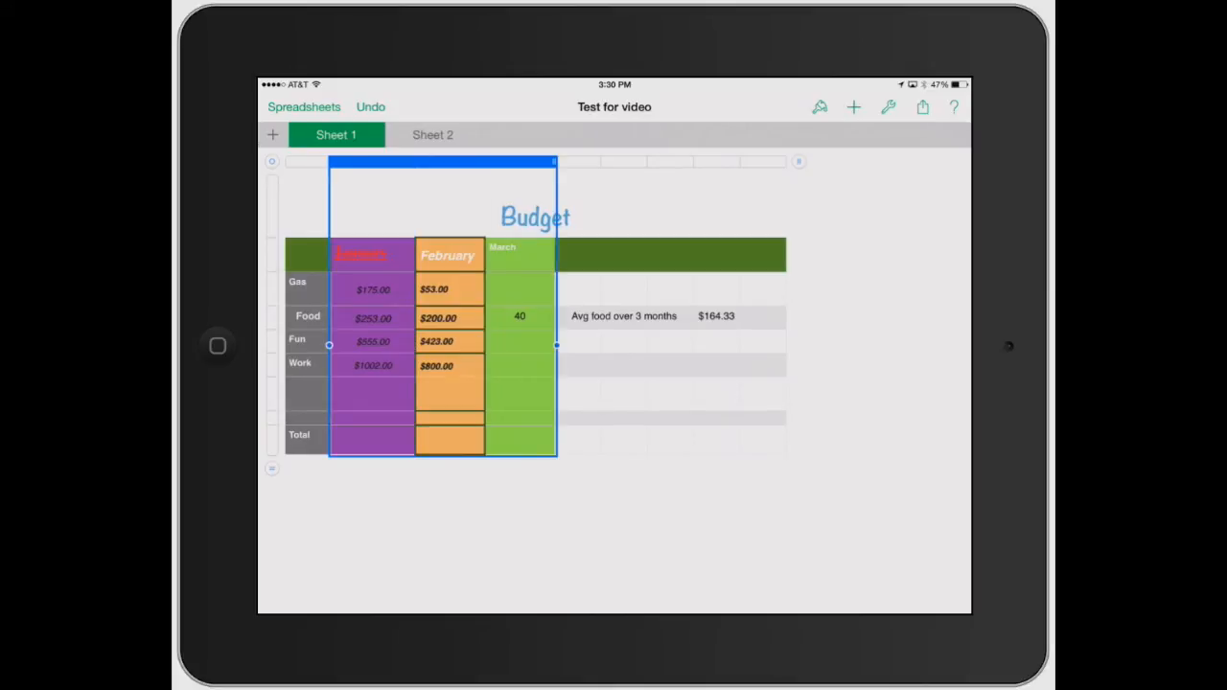
- Make the month column text bold and centered horizontally and vertically
{"action": "left_click", "coordinate": [820, 108]}
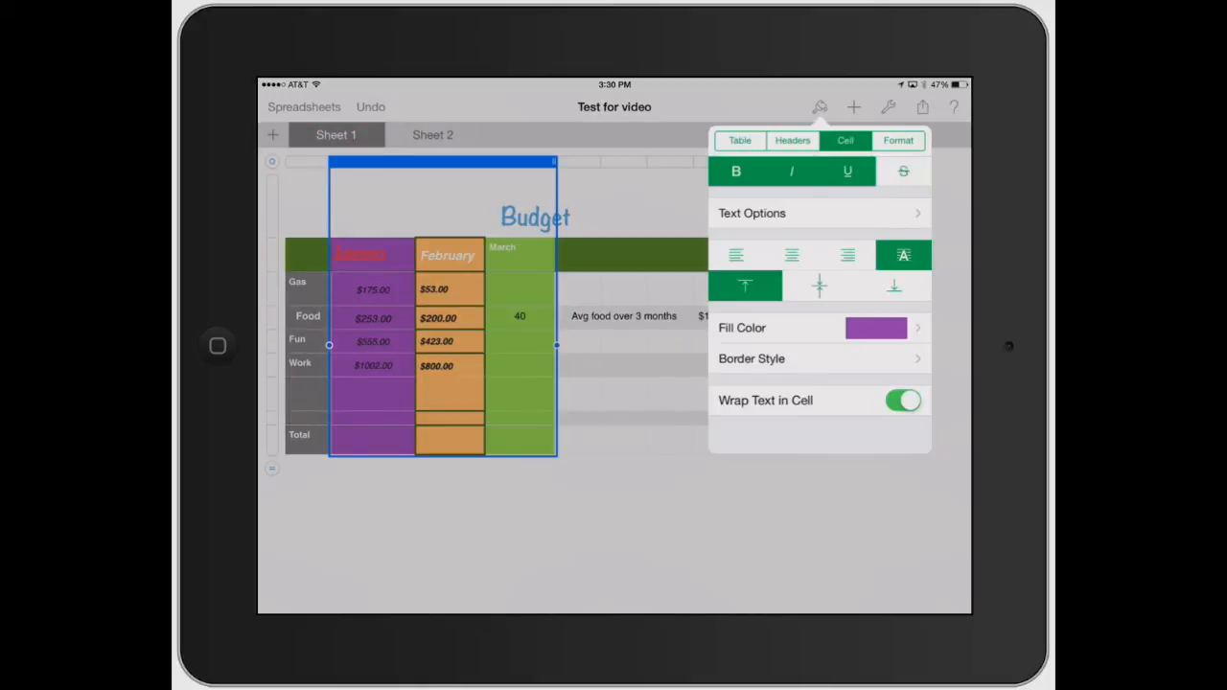
{"action": "left_click", "coordinate": [847, 171]}
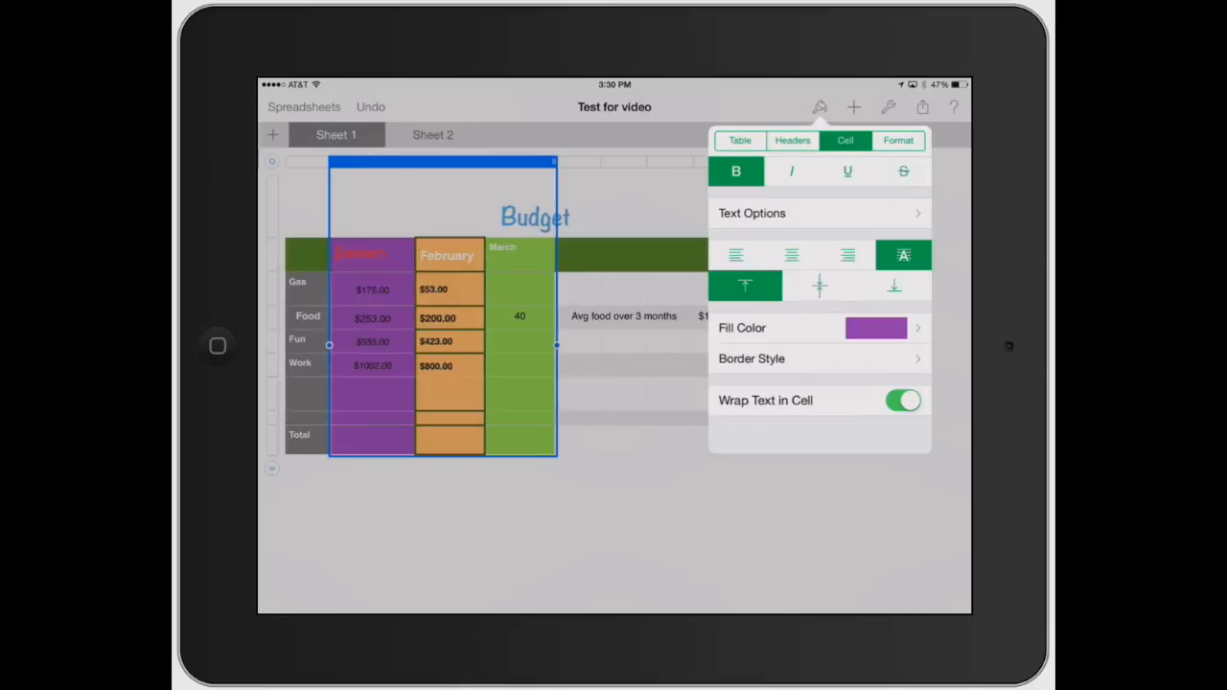
{"action": "left_click", "coordinate": [790, 255]}
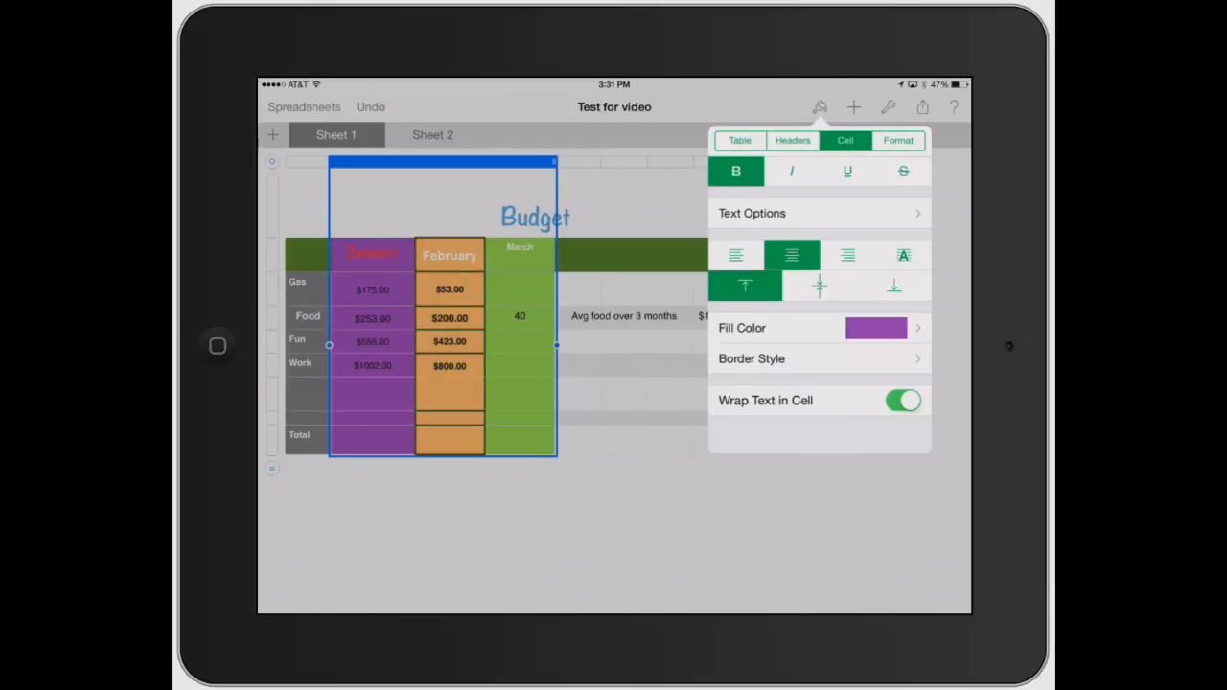
{"action": "left_click", "coordinate": [819, 285]}
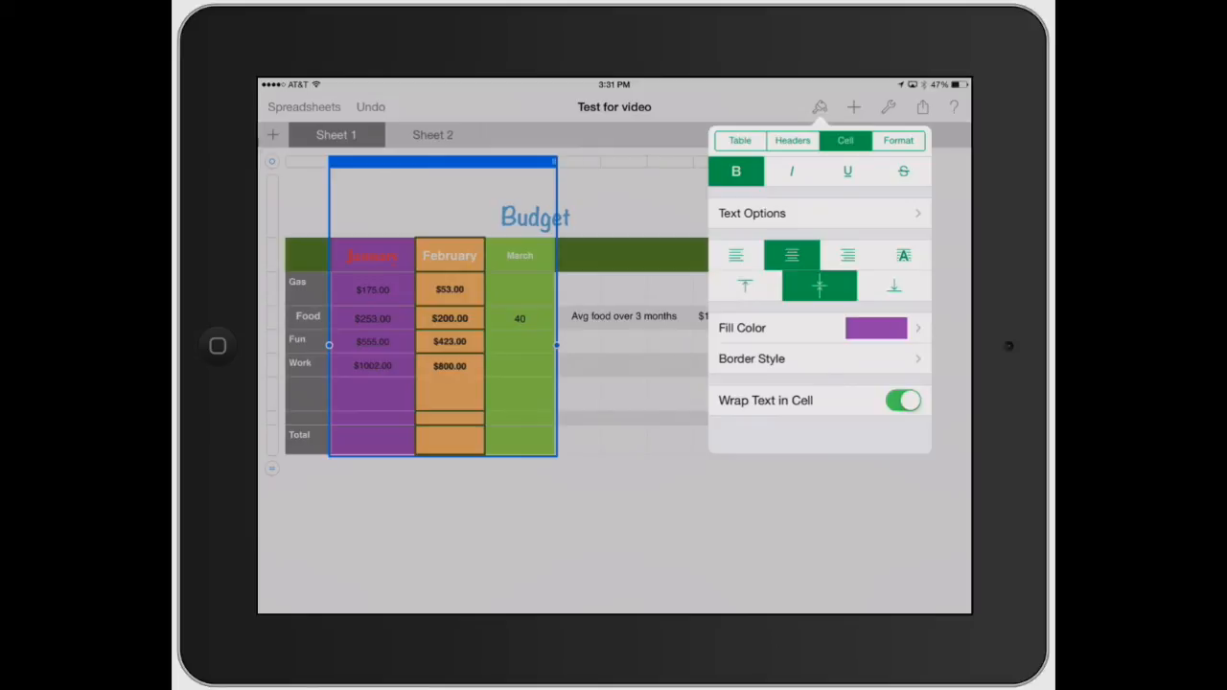
- Set the month text to 16 pt, white, in a new font
{"action": "left_click", "coordinate": [752, 212]}
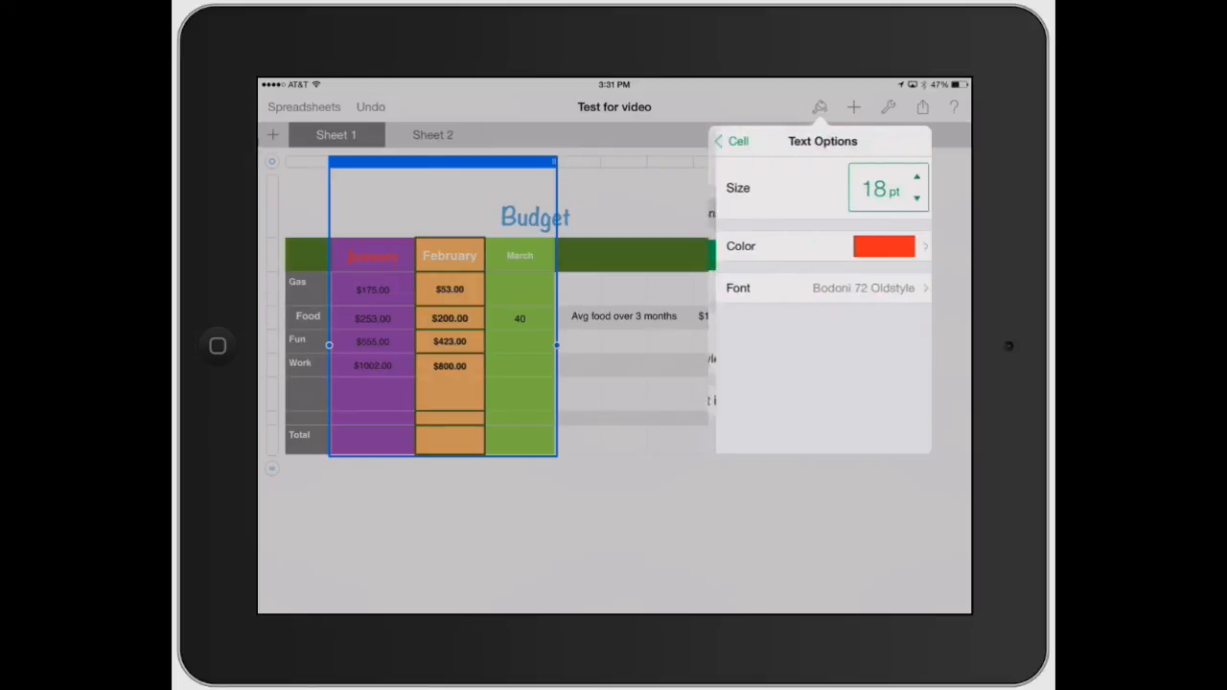
{"action": "left_click", "coordinate": [916, 179]}
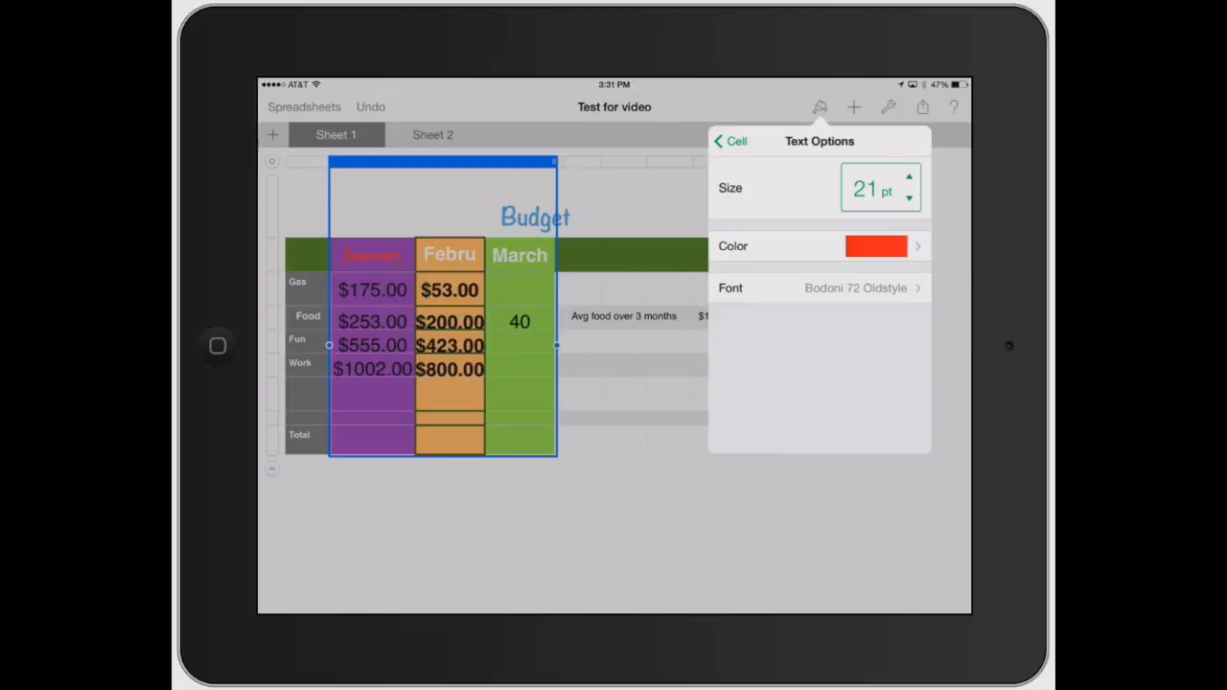
{"action": "left_click", "coordinate": [909, 198]}
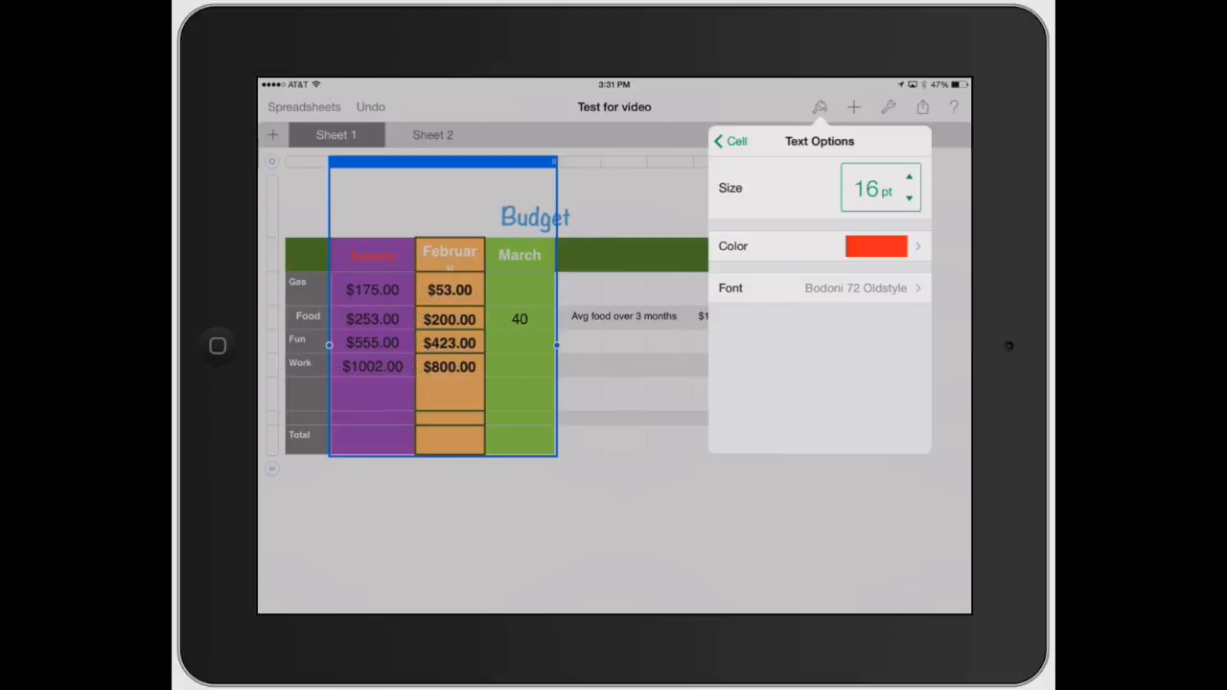
{"action": "left_click", "coordinate": [874, 245]}
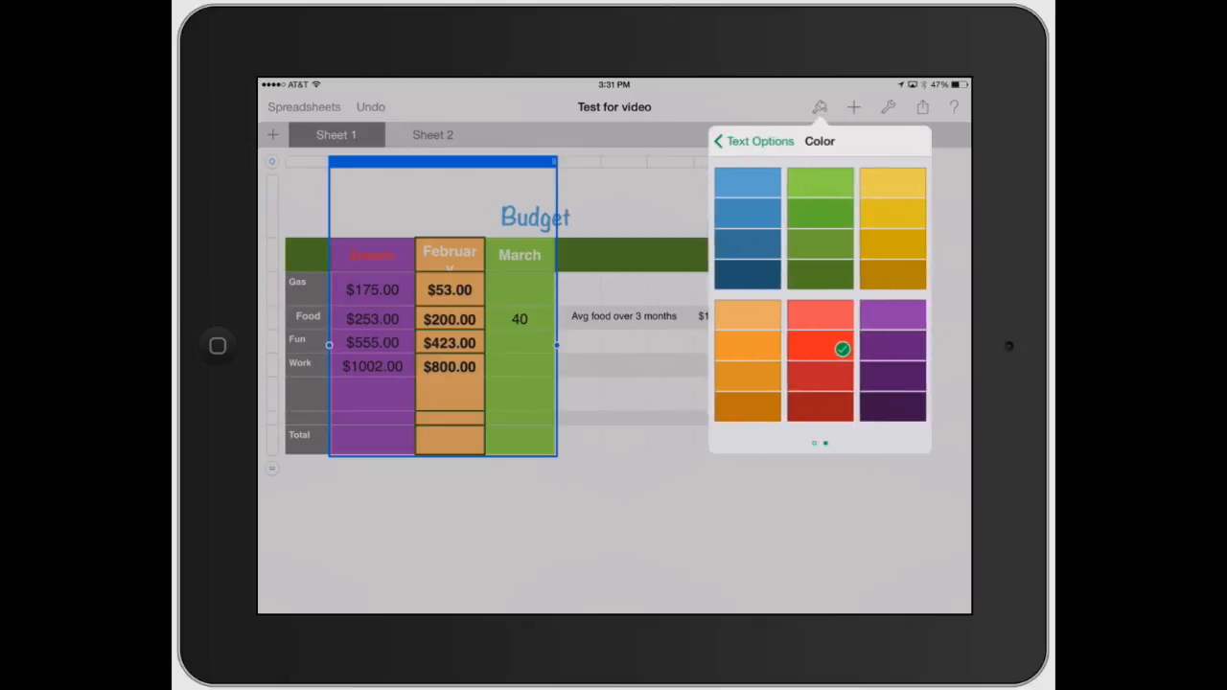
{"action": "left_click", "coordinate": [894, 410]}
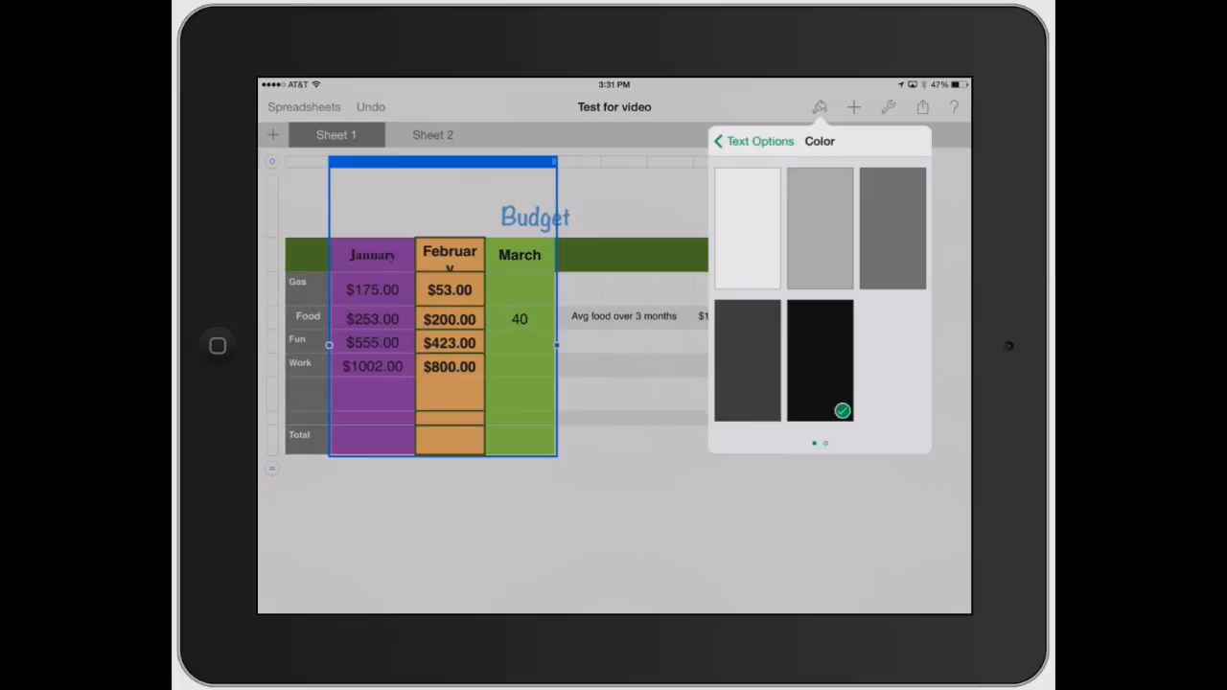
{"action": "left_click", "coordinate": [748, 226]}
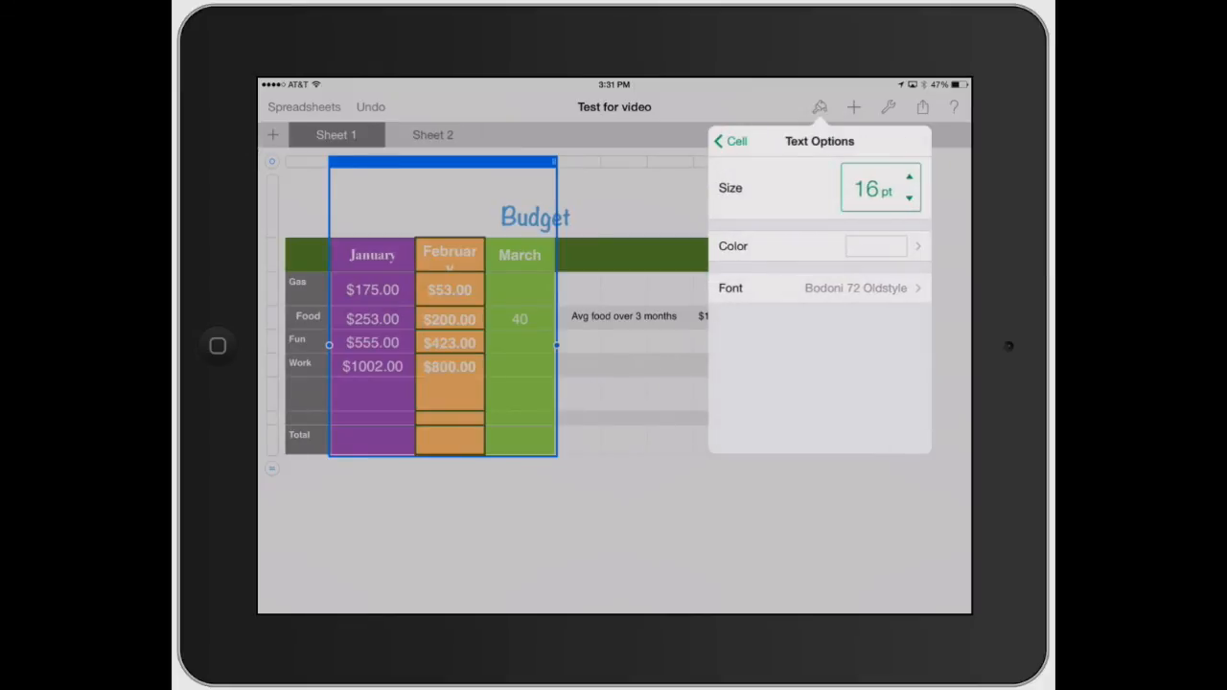
{"action": "left_click", "coordinate": [855, 288]}
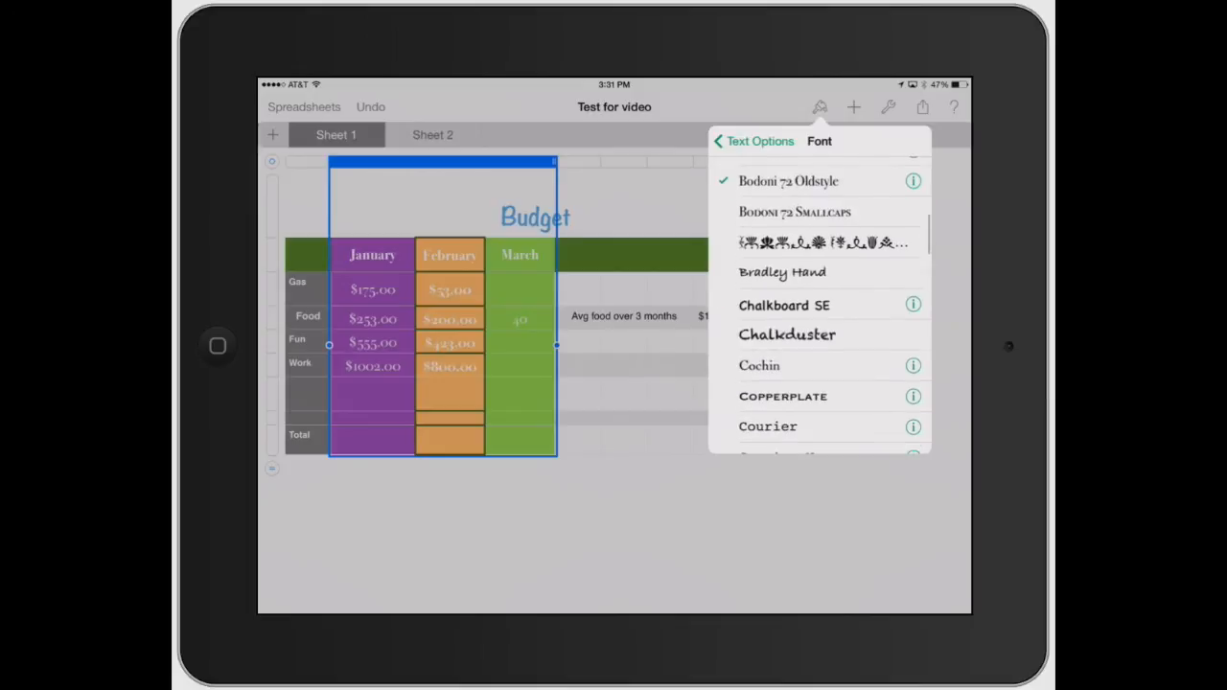
{"action": "left_click", "coordinate": [785, 304]}
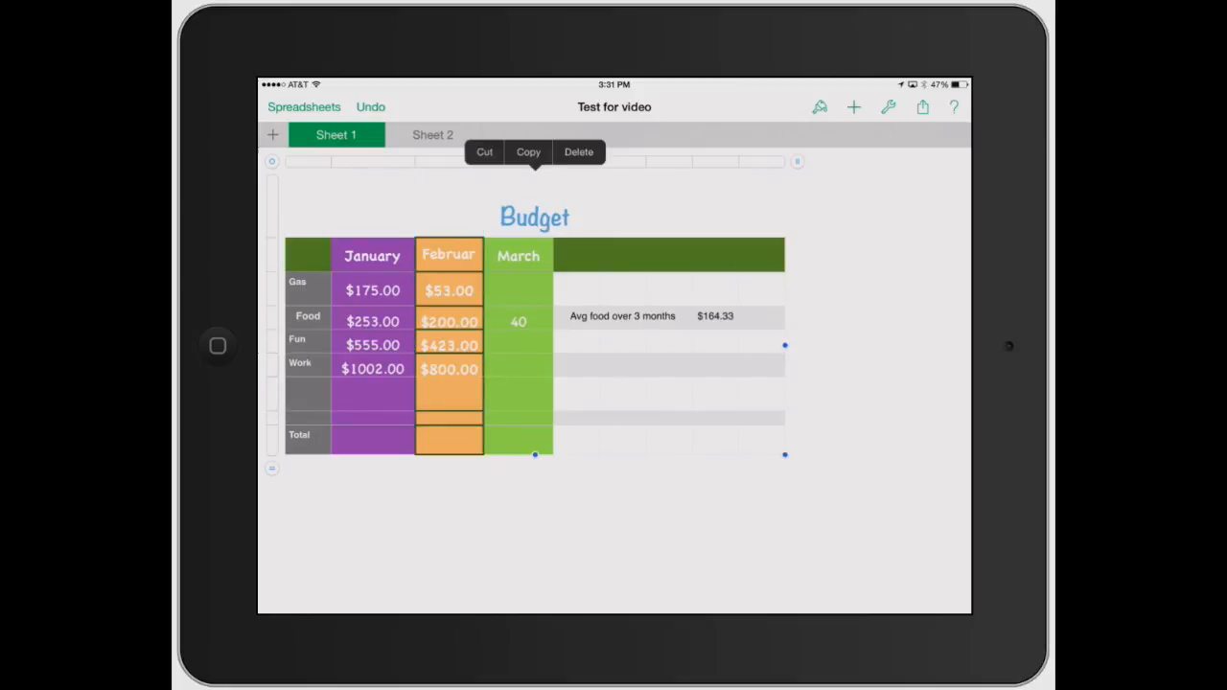
- Select the February column and its header cell to widen it for the full month name
{"action": "left_click", "coordinate": [272, 255]}
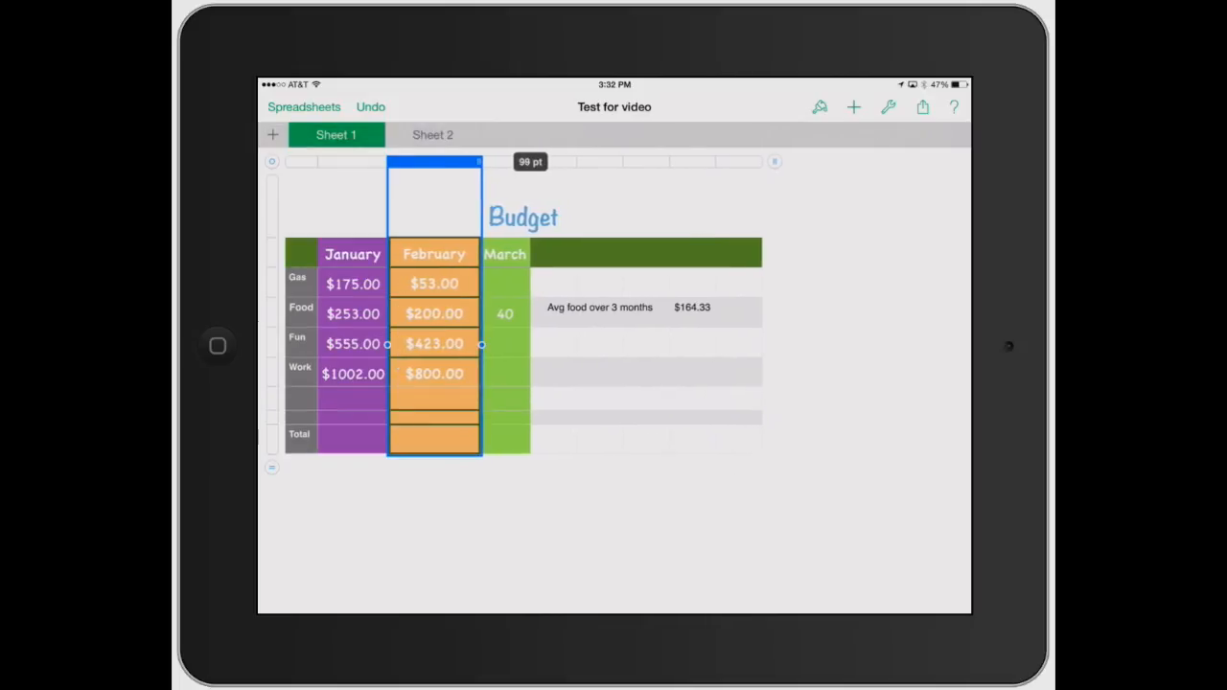
{"action": "left_click", "coordinate": [299, 161]}
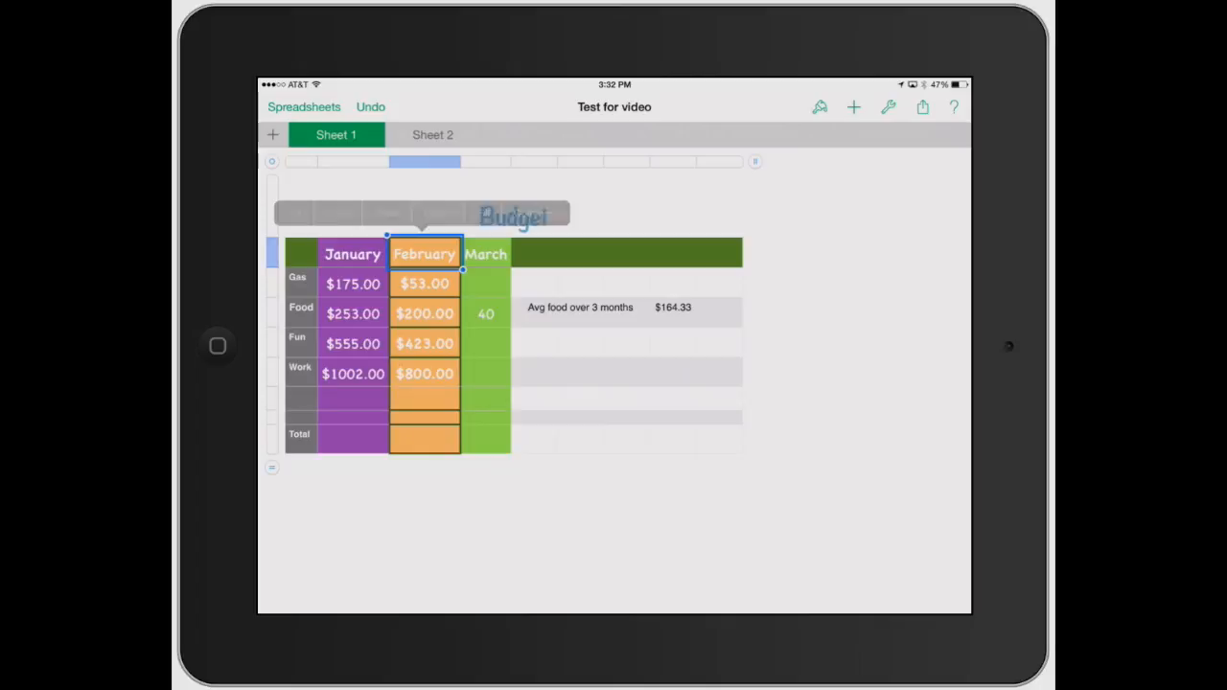
{"action": "left_click", "coordinate": [424, 254]}
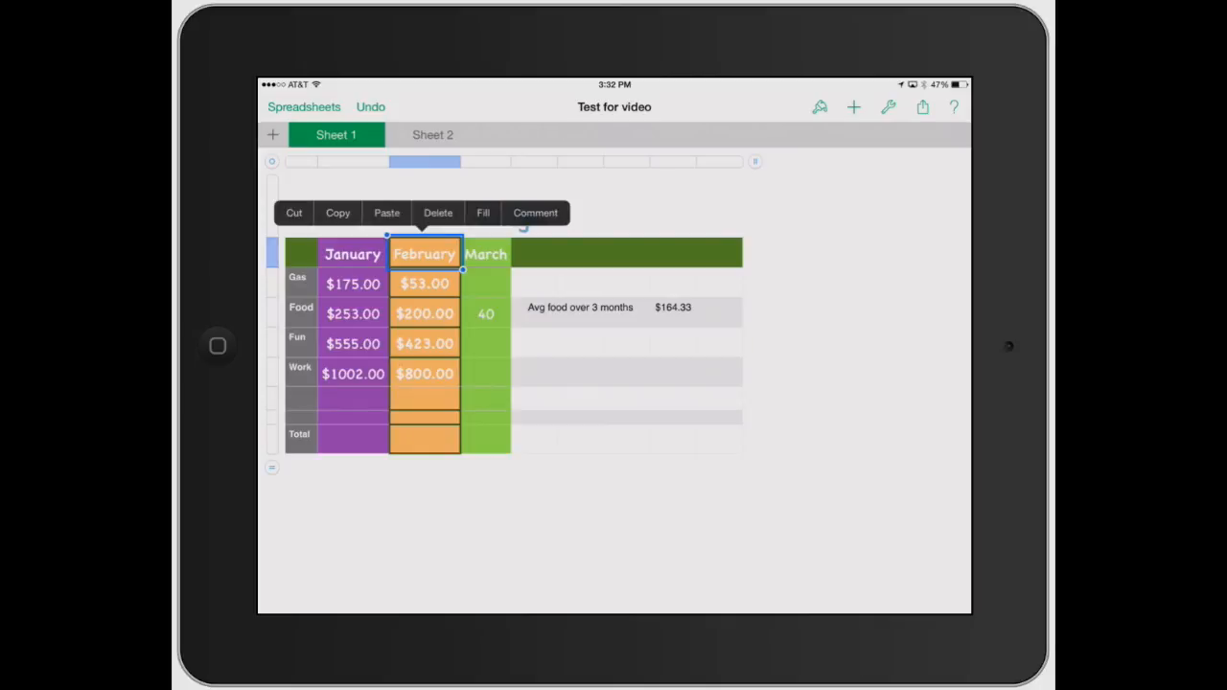